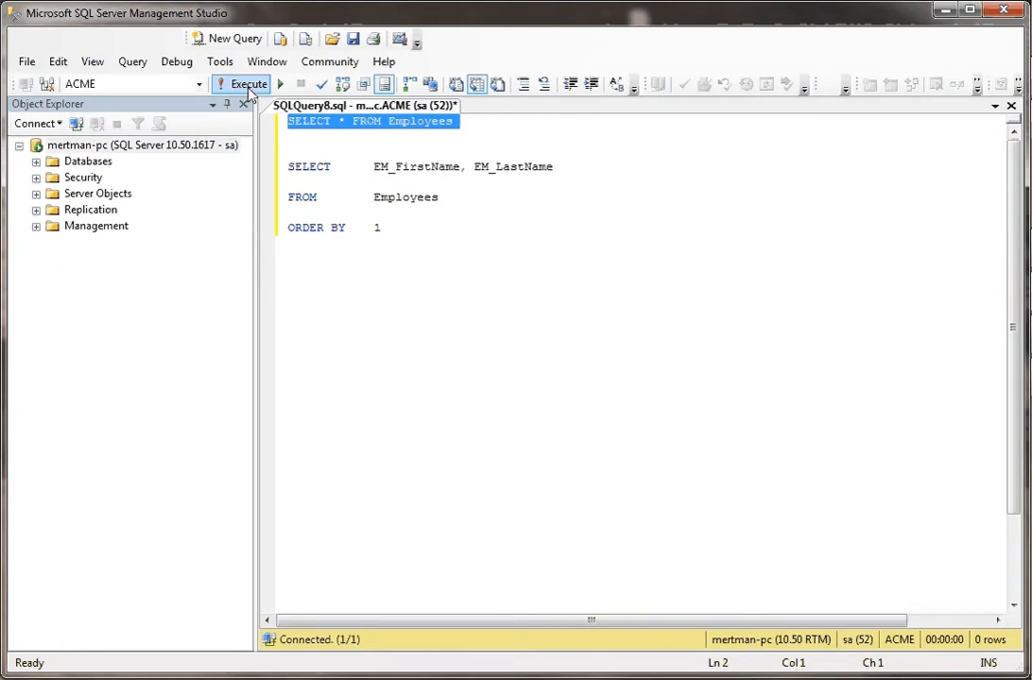
# Step: Run SELECT * FROM Employees and inspect the EM_FirstName and EM_LastName result columns
pyautogui.click(247, 83)
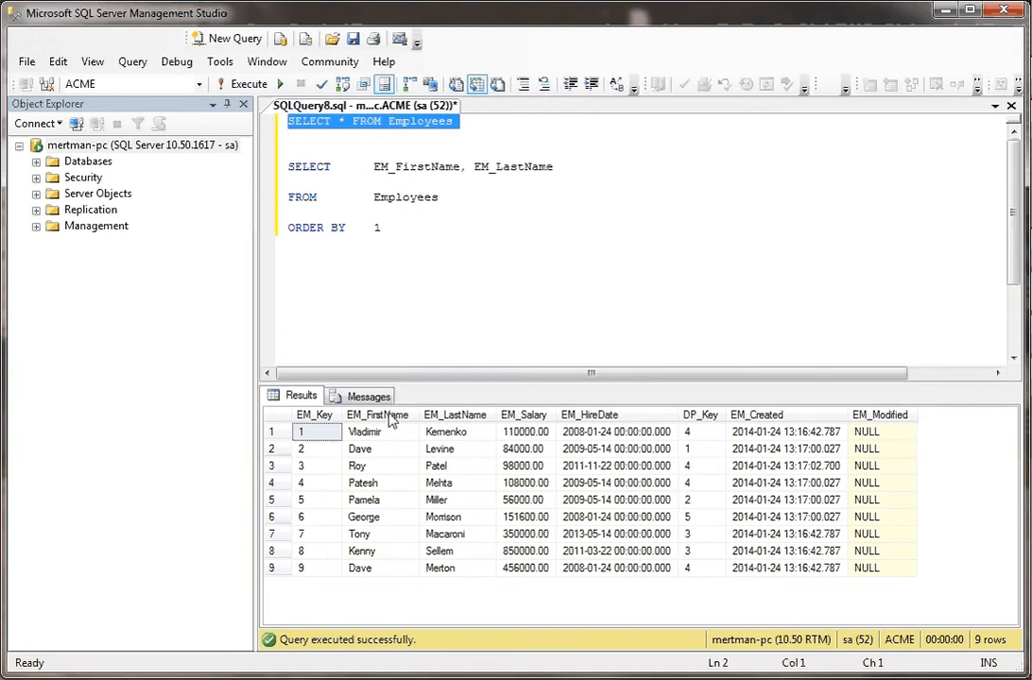
pyautogui.click(378, 415)
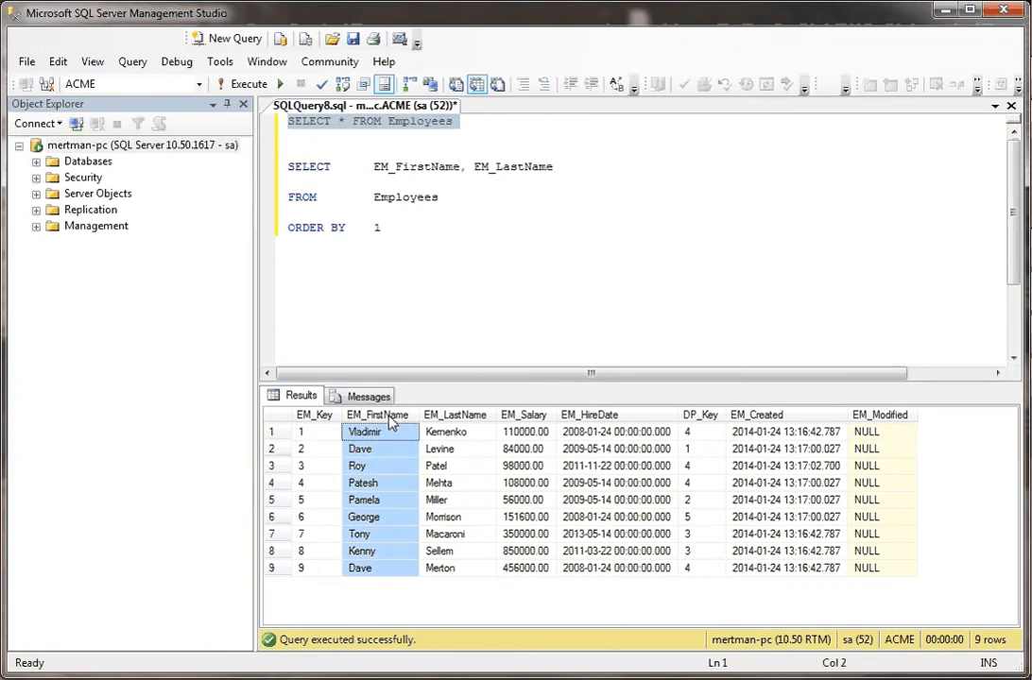
pyautogui.click(458, 431)
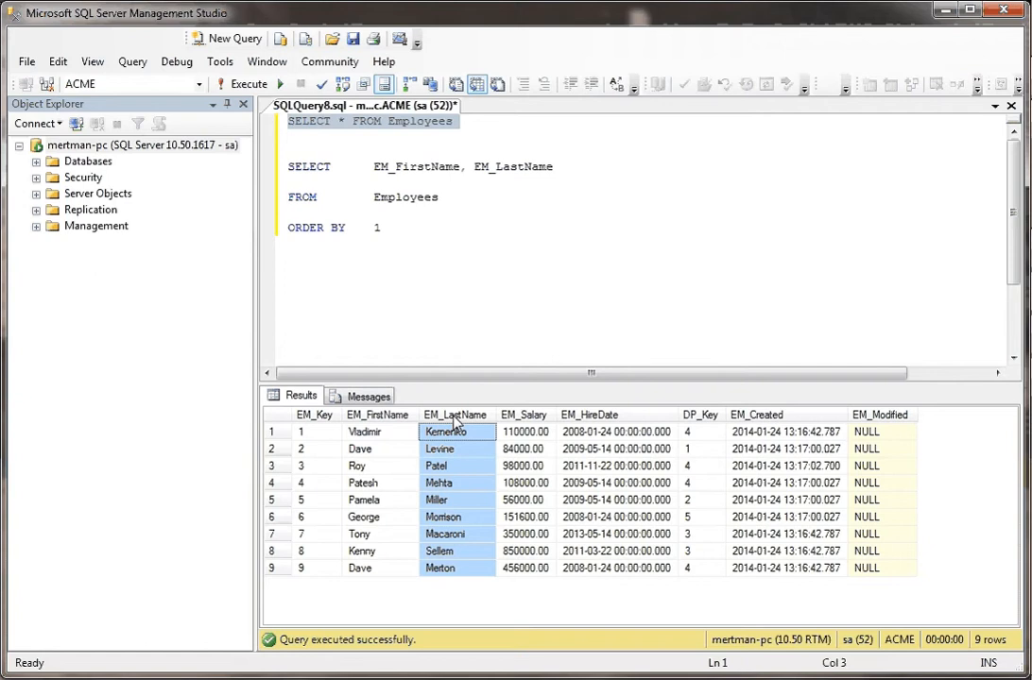
pyautogui.moveTo(396, 427)
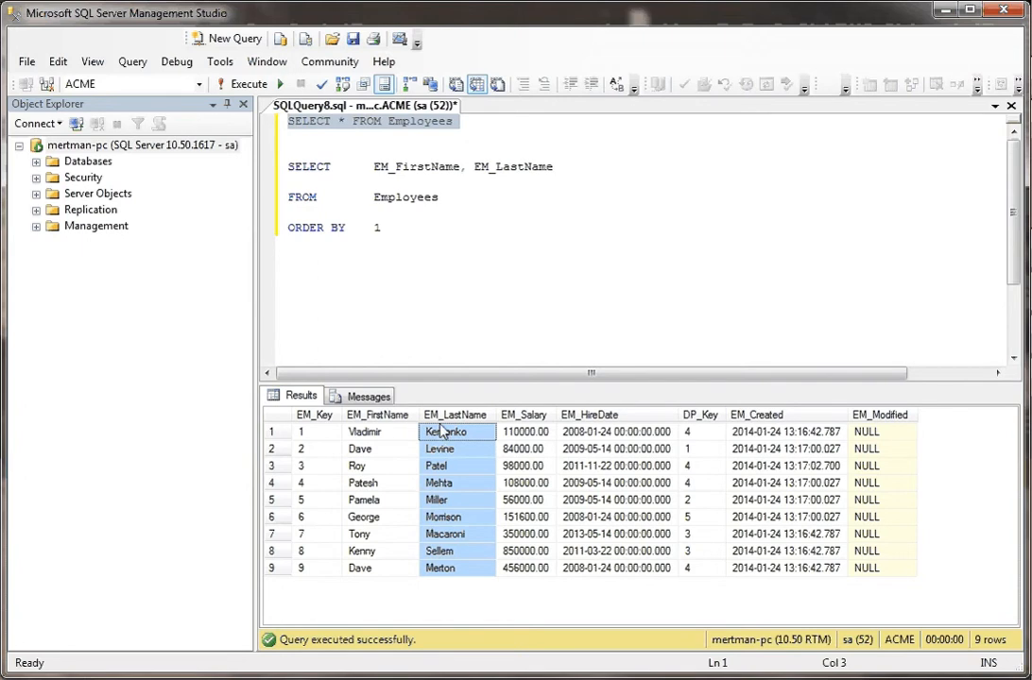
pyautogui.click(244, 83)
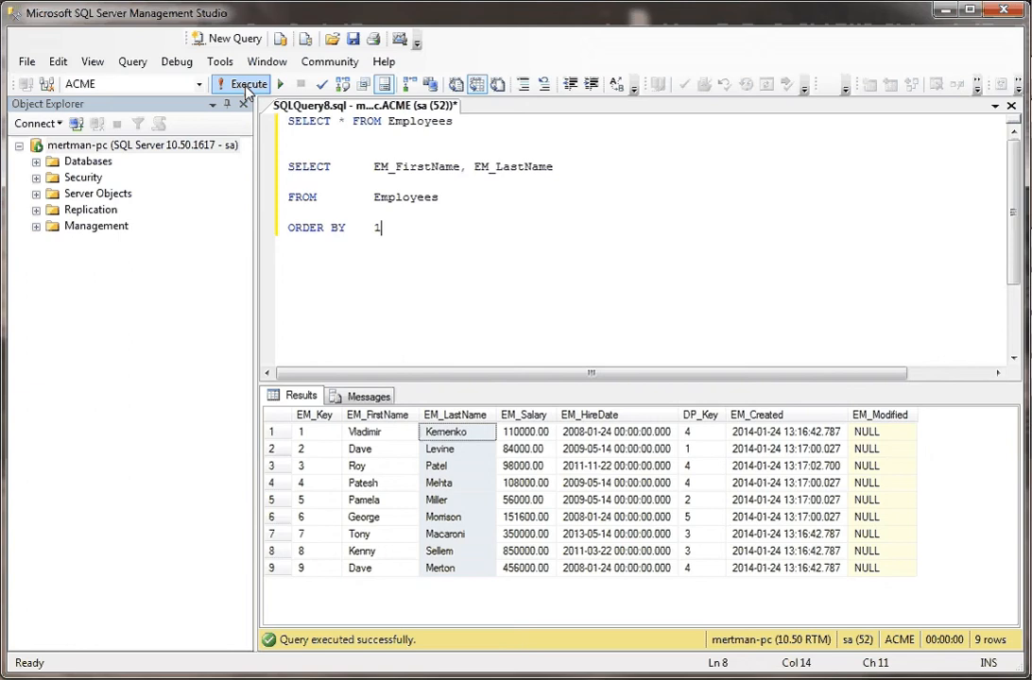
# Step: Run both queries, then rerun with the SELECT * line commented out using --
pyautogui.click(246, 83)
pyautogui.write('--')
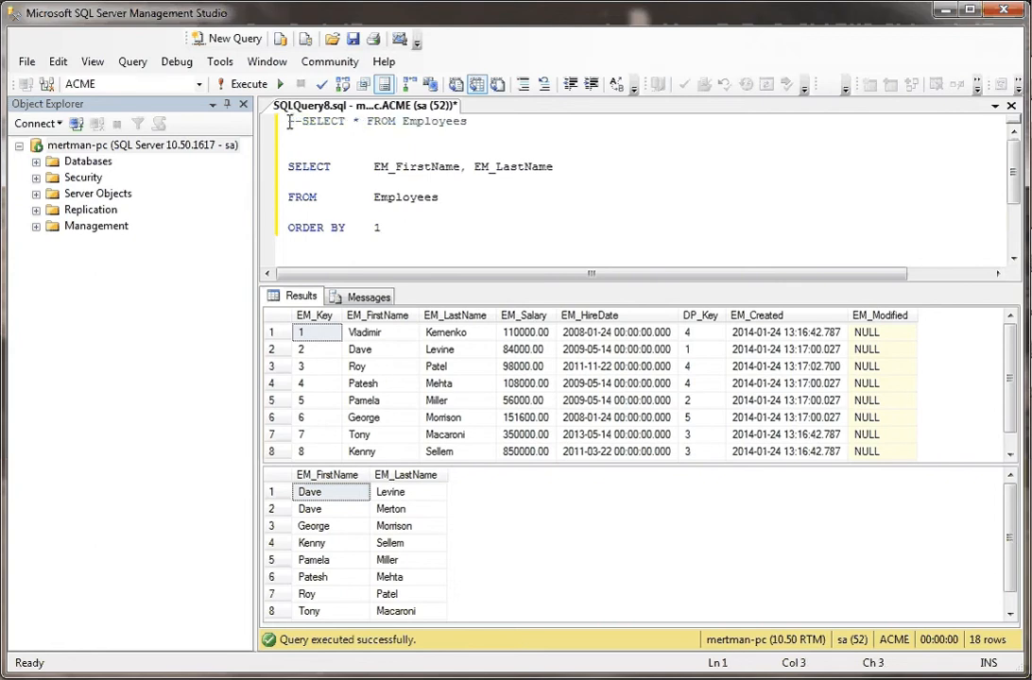
pyautogui.click(241, 83)
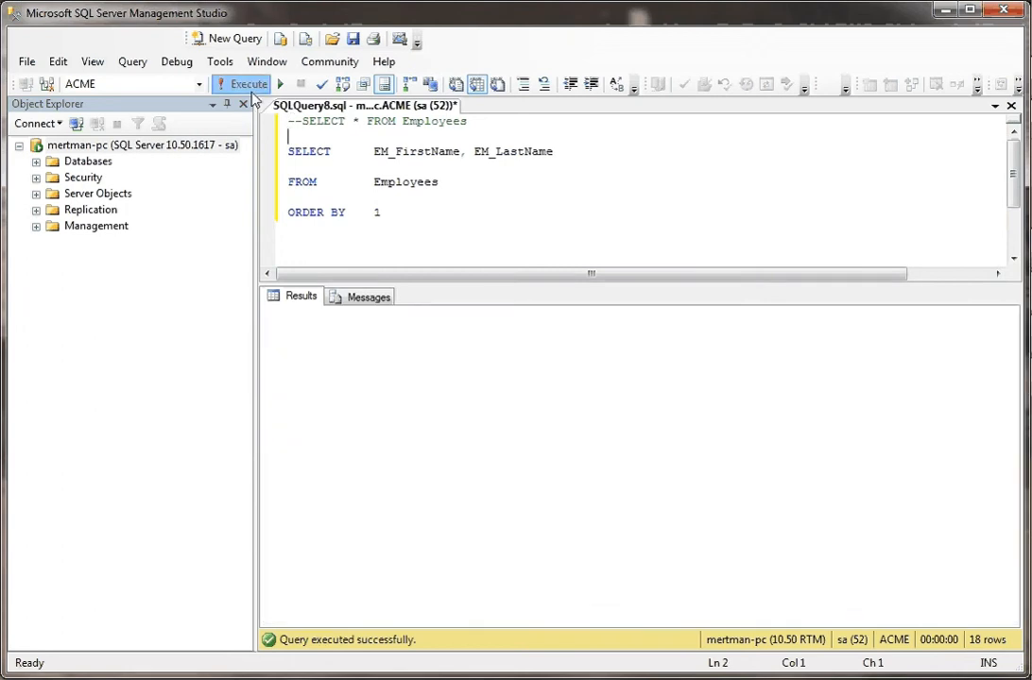
pyautogui.click(242, 83)
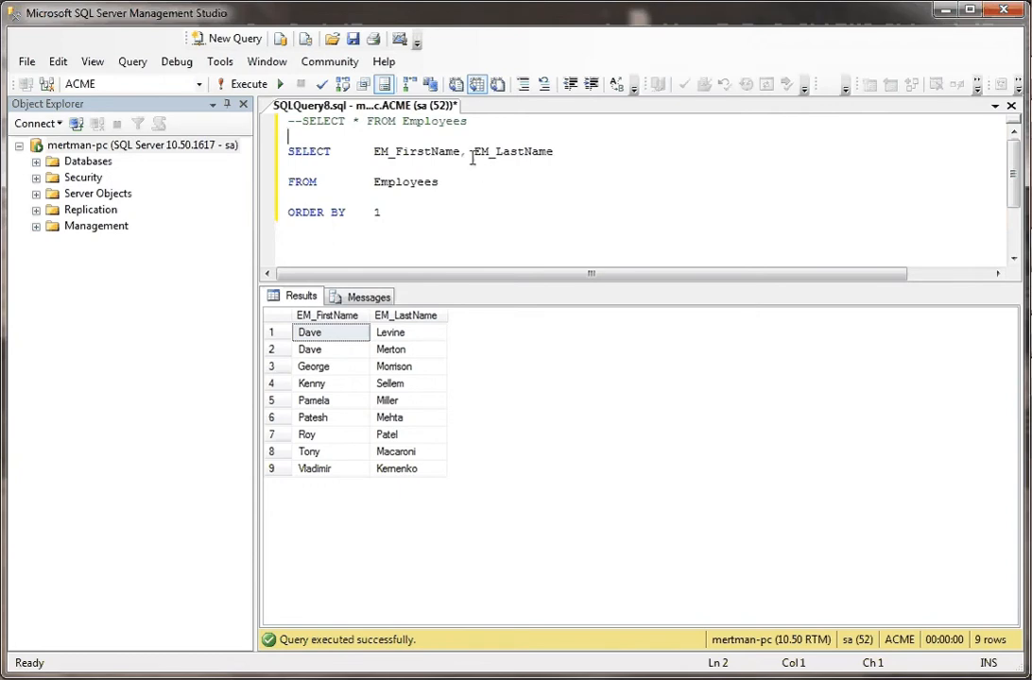
pyautogui.click(555, 151)
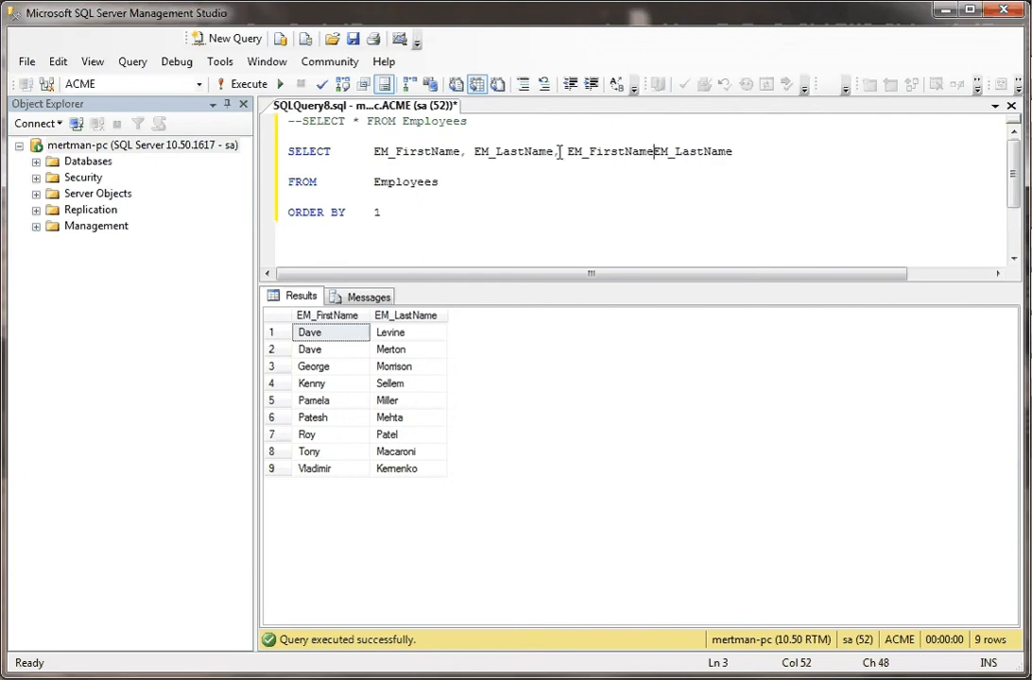
# Step: Add EM_FirstName + ' ' + EM_LastName as a result column and run the query
pyautogui.write("+ ' ' +")
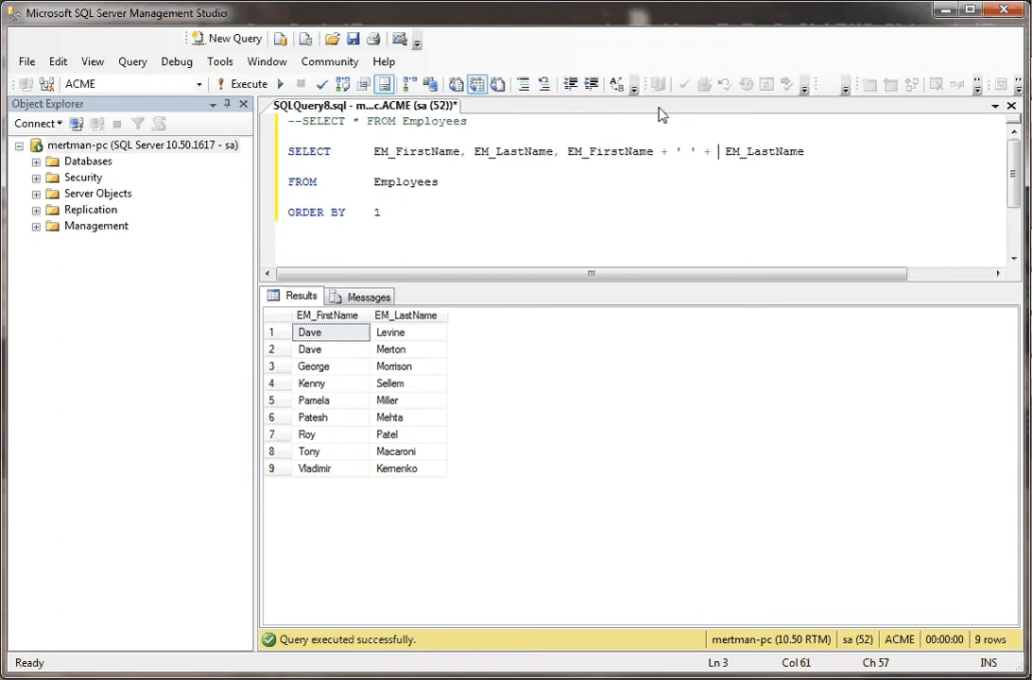
pyautogui.click(245, 83)
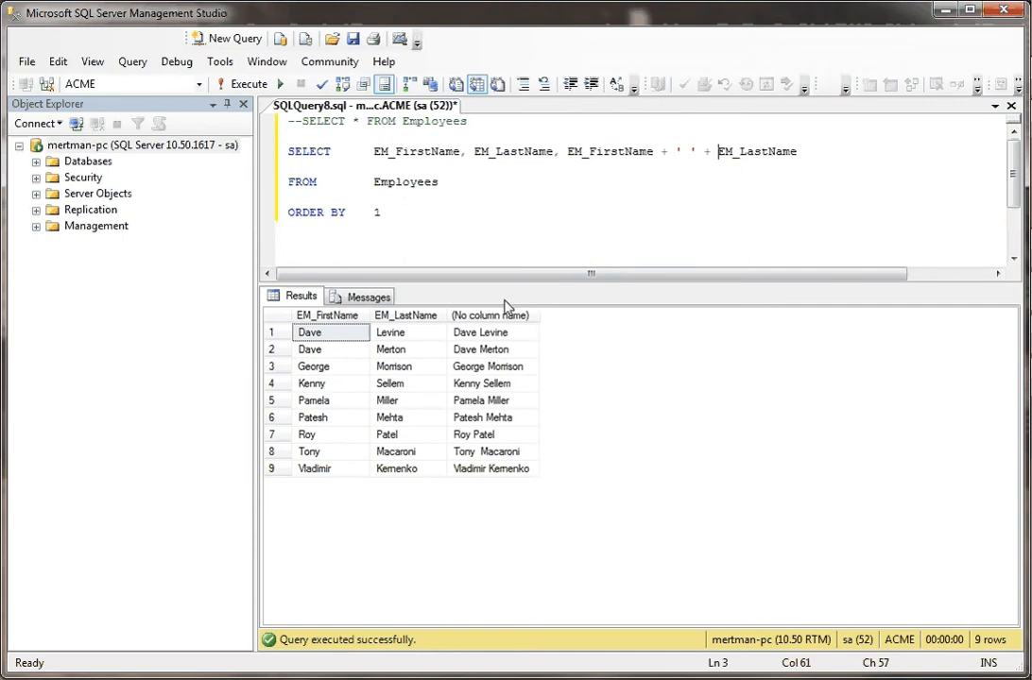
pyautogui.click(480, 332)
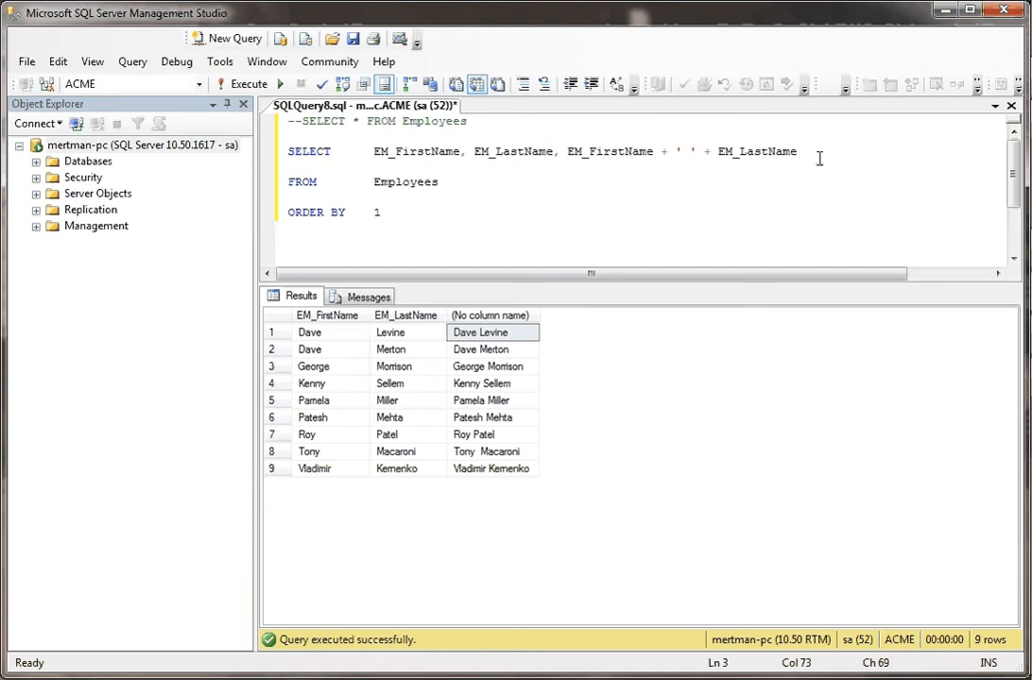
# Step: Alias the concatenated full-name expression as Name and rerun the query
pyautogui.write('Name')
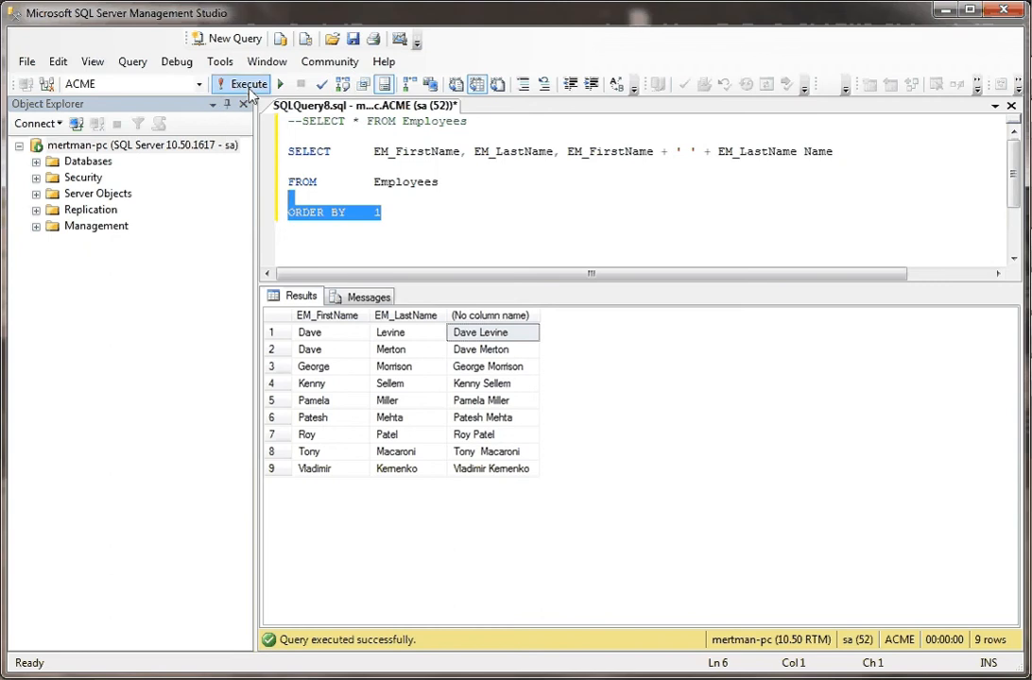
pyautogui.click(249, 83)
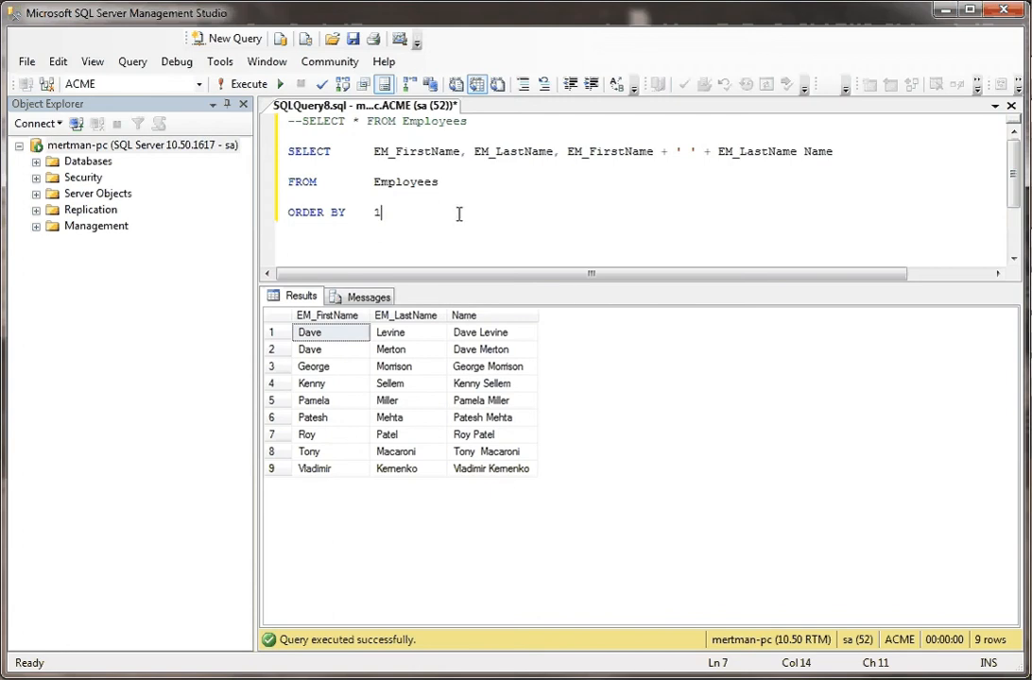
pyautogui.moveTo(669, 177)
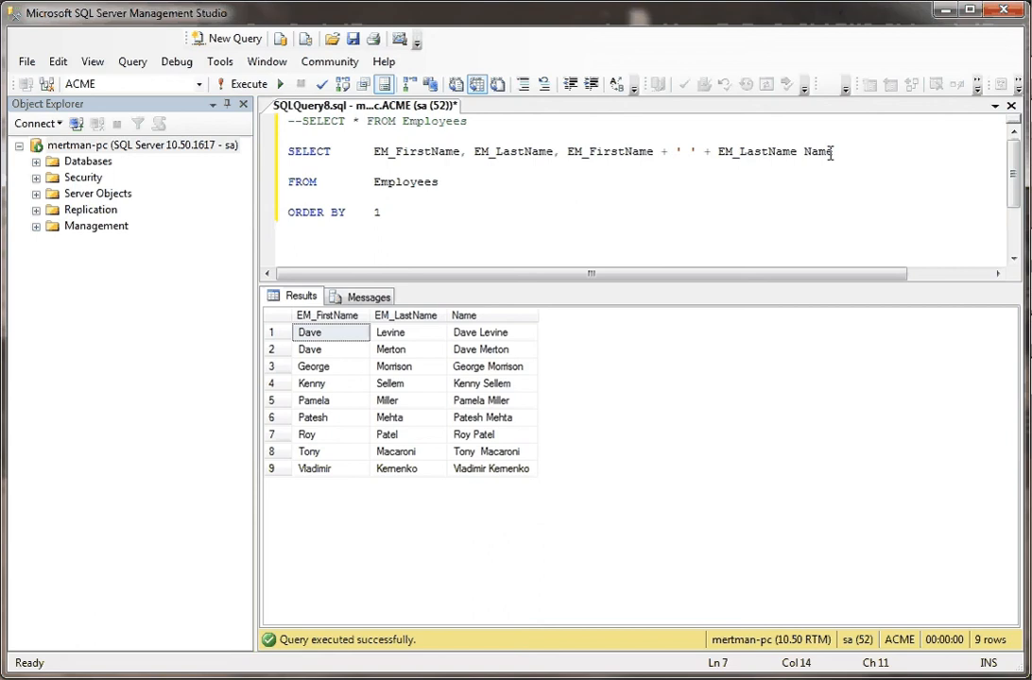
# Step: Replace EM_LastName and the alias with EM_Salary and run, hitting a char-to-money conversion error
pyautogui.press('Backspace')
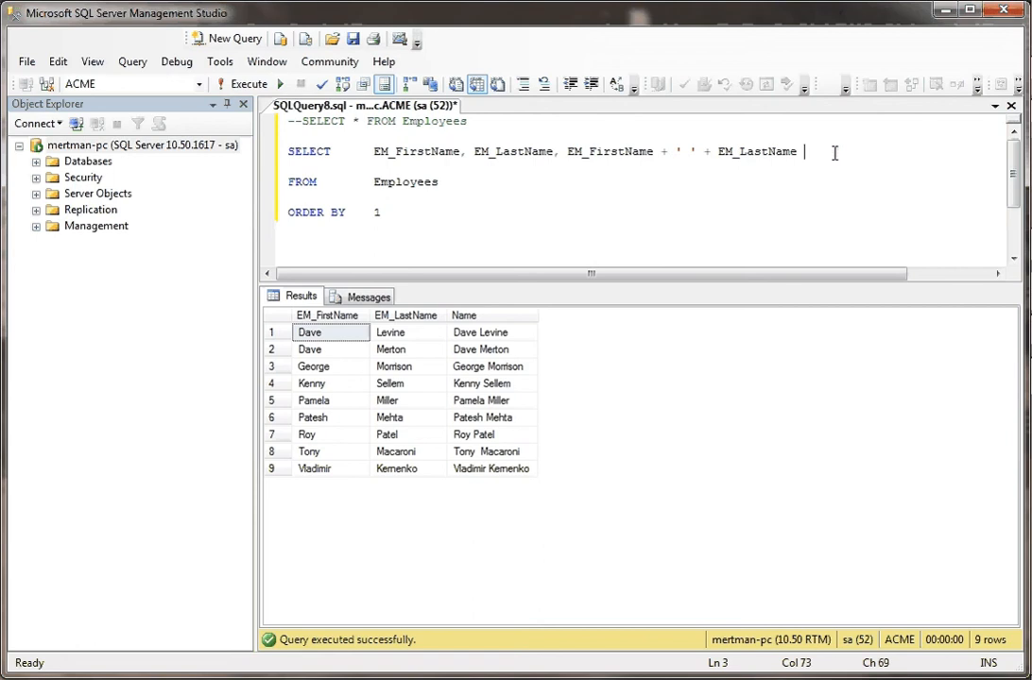
pyautogui.press('BackSpace')
pyautogui.write('Salary')
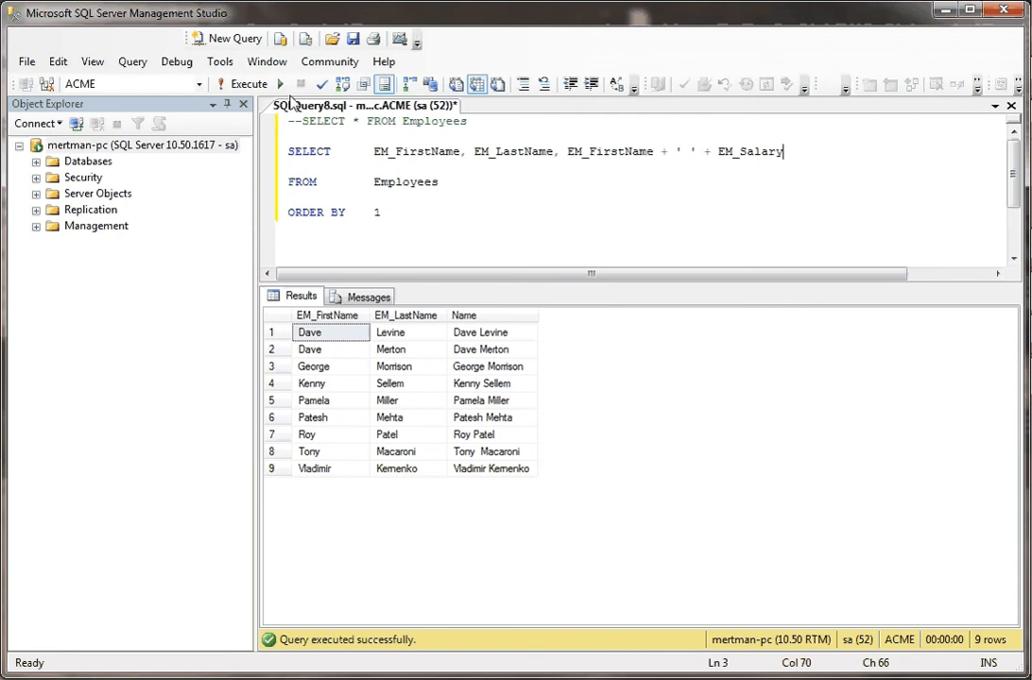
pyautogui.click(247, 83)
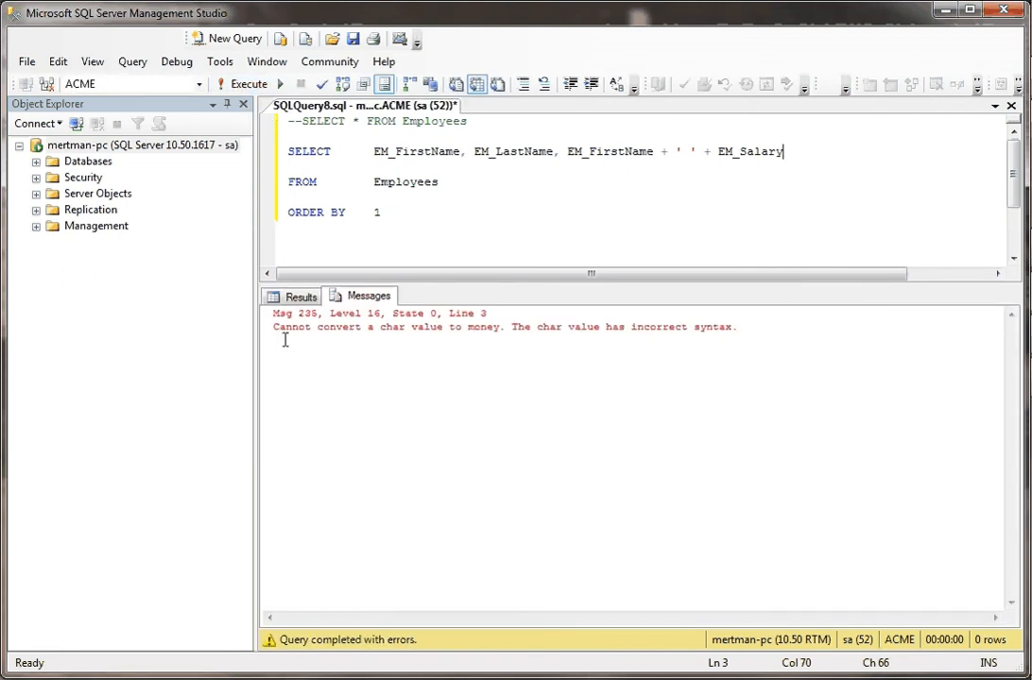
pyautogui.moveTo(453, 333)
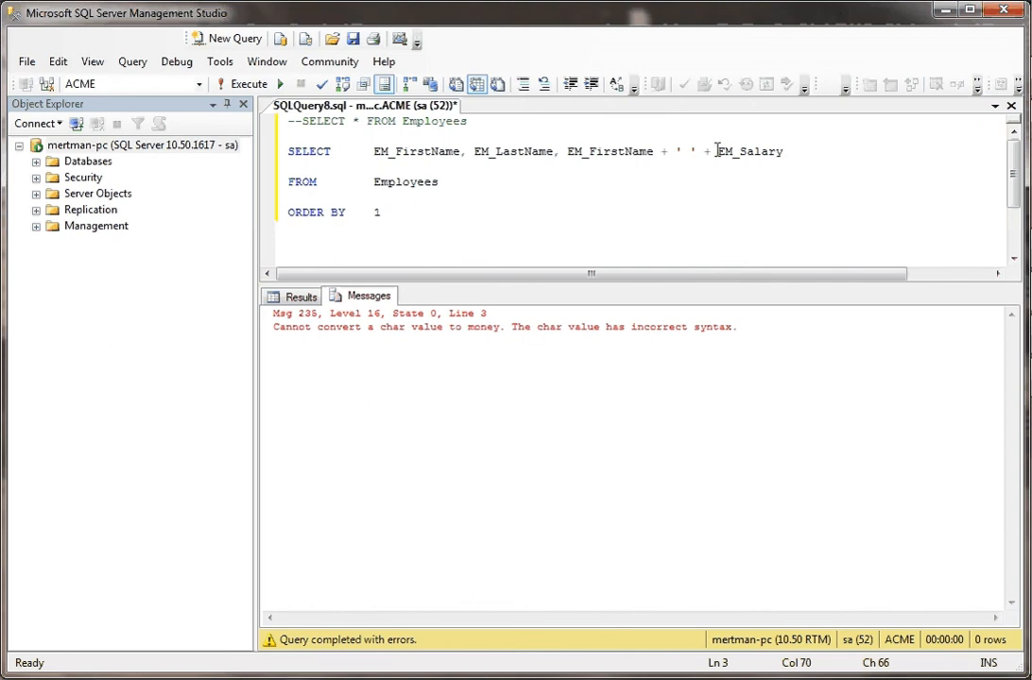
# Step: Wrap salary in CAST(EM_Salary AS VARCHAR(2000)), fix the missing AS, and rerun successfully
pyautogui.write('CAST(')
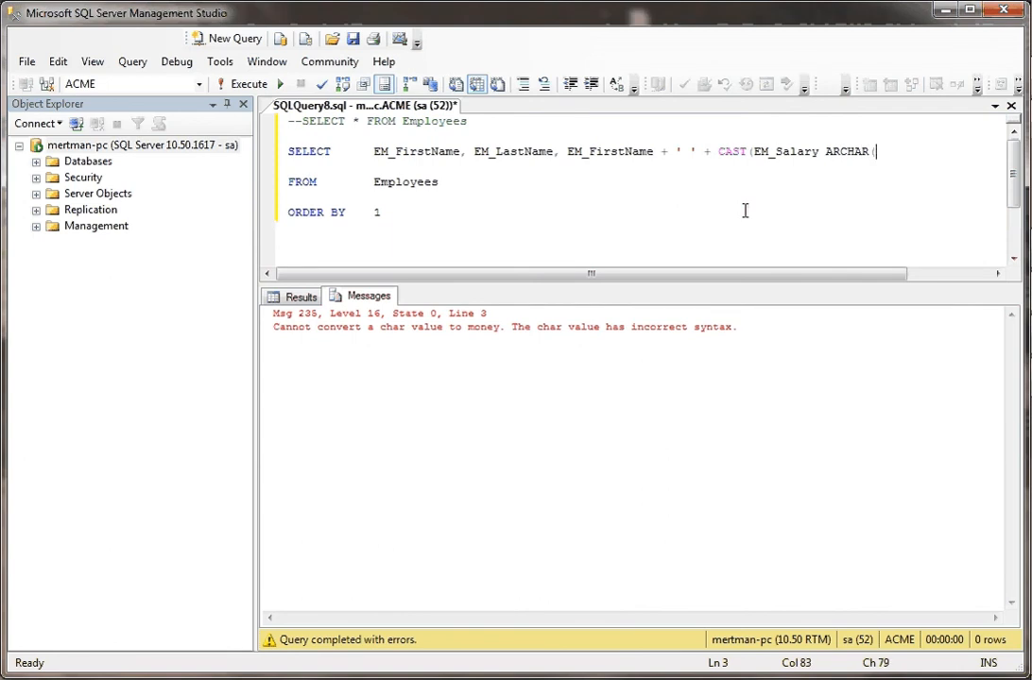
pyautogui.write('2000))')
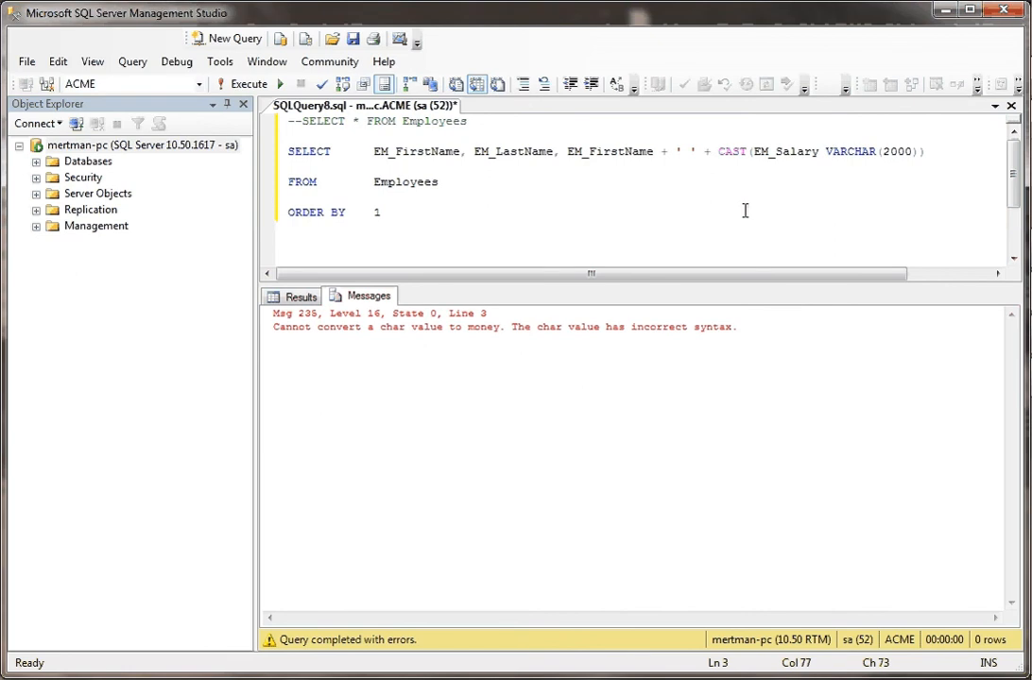
pyautogui.click(248, 83)
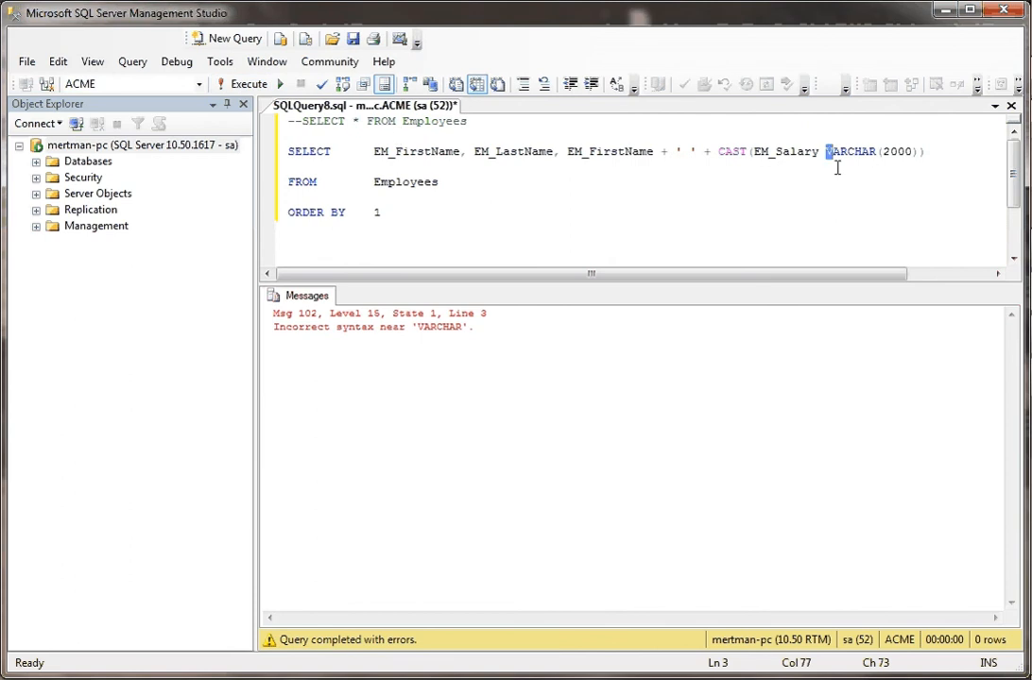
pyautogui.write('AS')
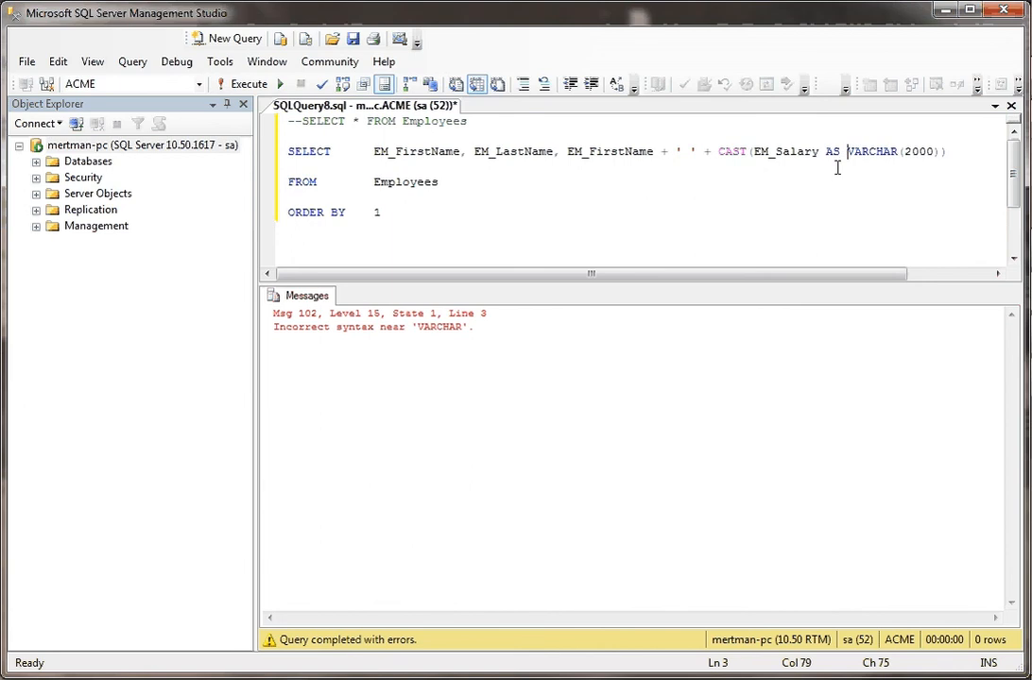
pyautogui.click(250, 83)
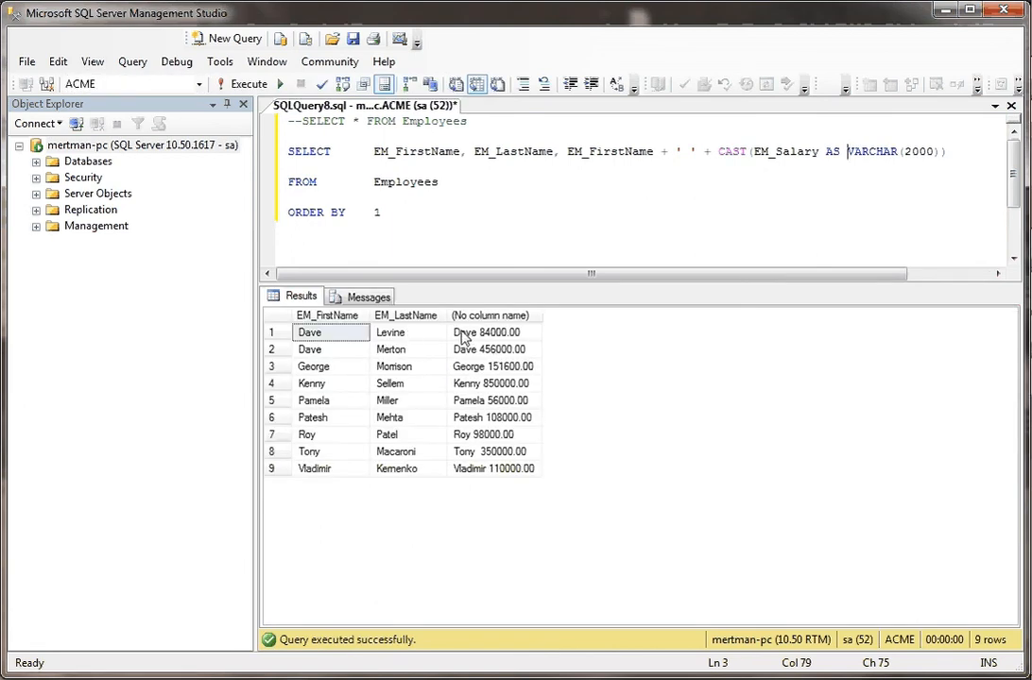
pyautogui.moveTo(487, 342)
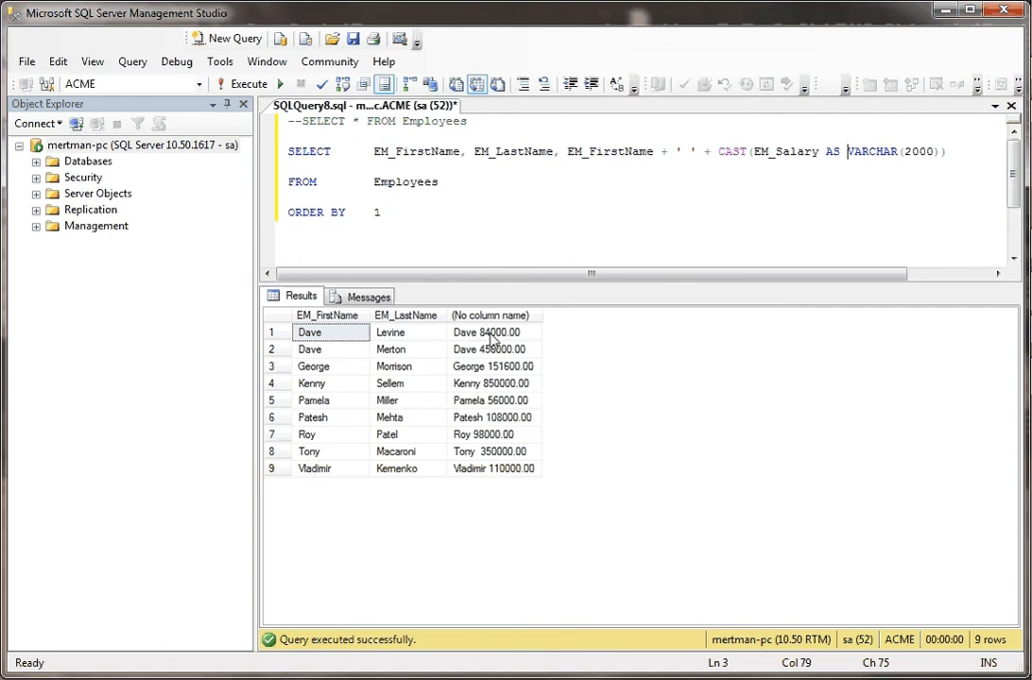